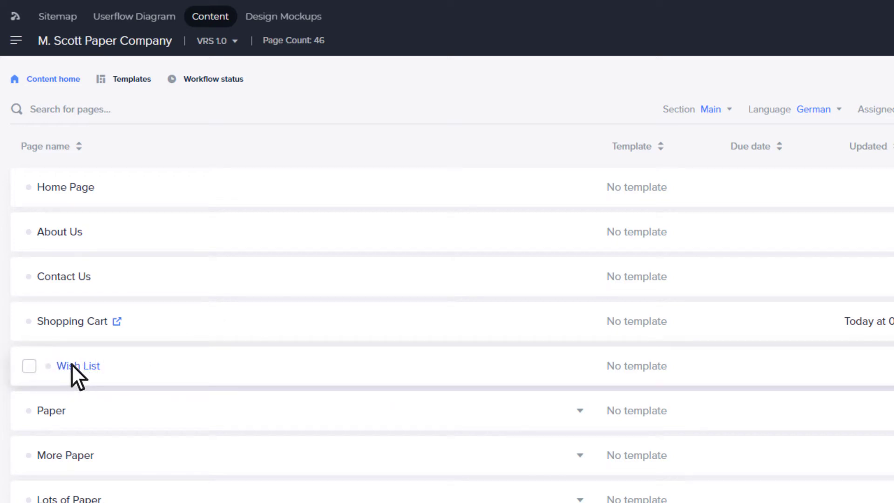
# Add an empty text block to the Wish List page.
pyautogui.click(78, 366)
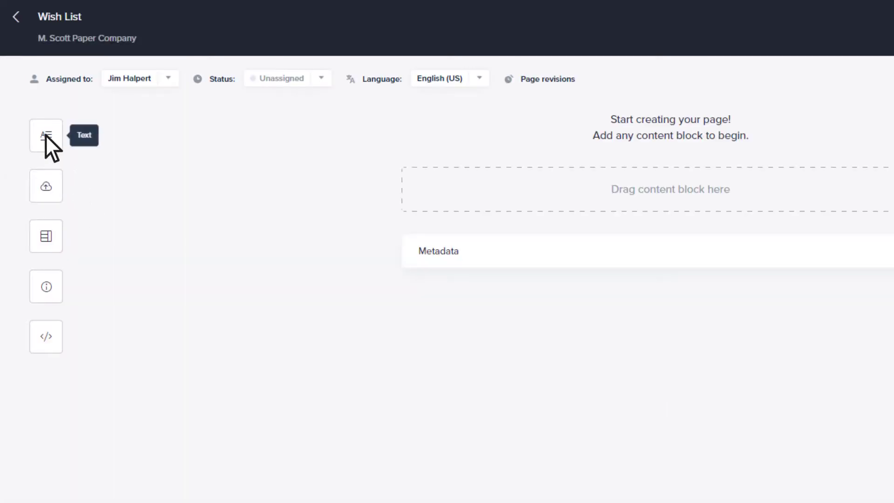
pyautogui.click(46, 135)
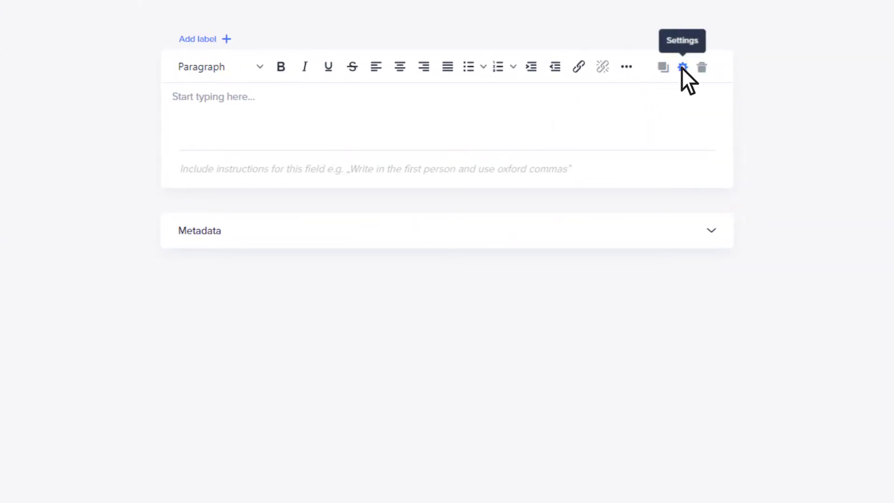
# Set the text block's label to 'Description' with a Custom HTML wrapper.
pyautogui.click(683, 67)
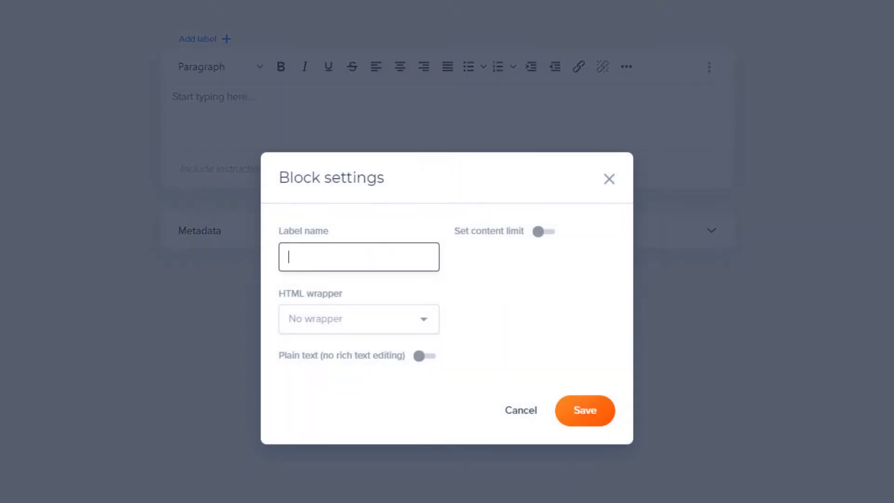
pyautogui.write('Description')
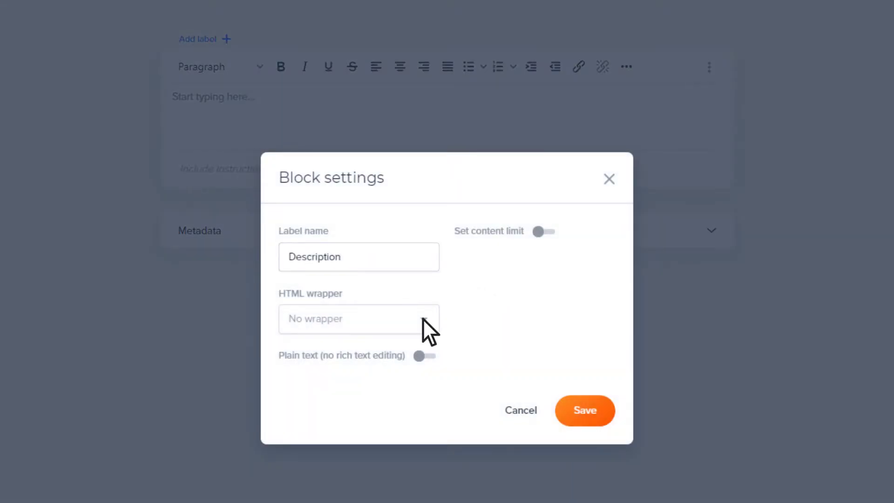
pyautogui.click(359, 318)
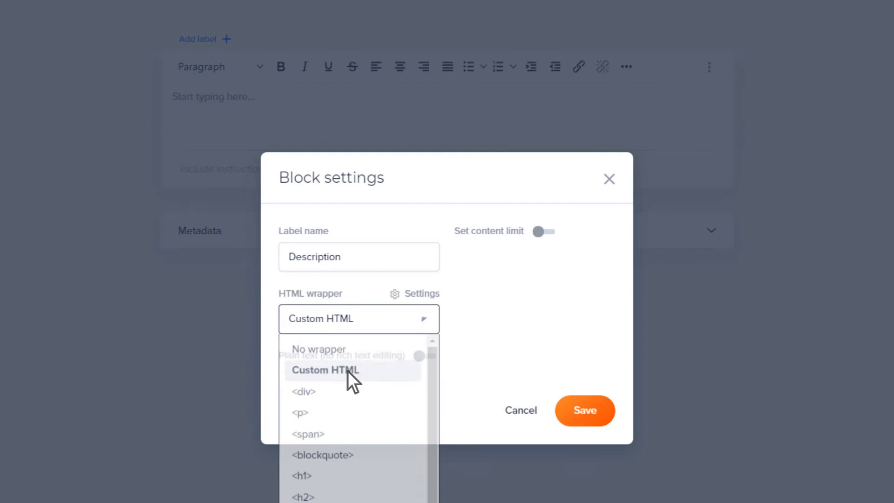
pyautogui.click(325, 370)
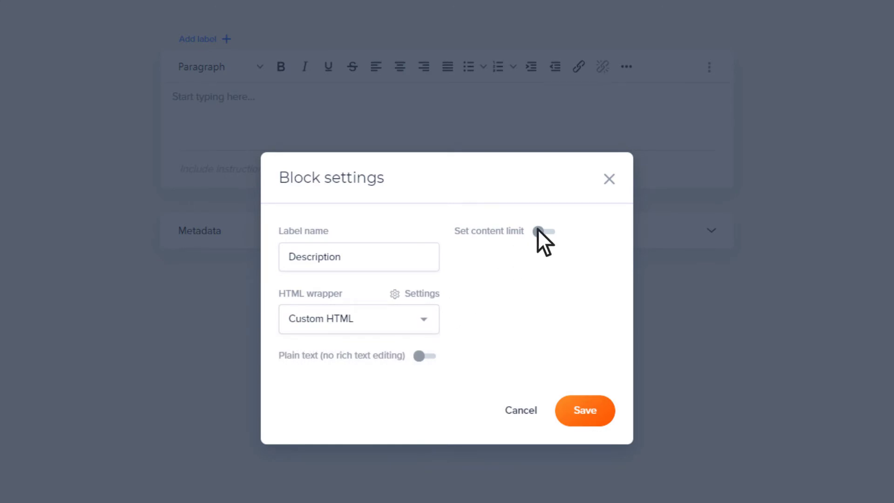
# Save the Description block with a 1000-character limit and plain-text mode.
pyautogui.click(544, 231)
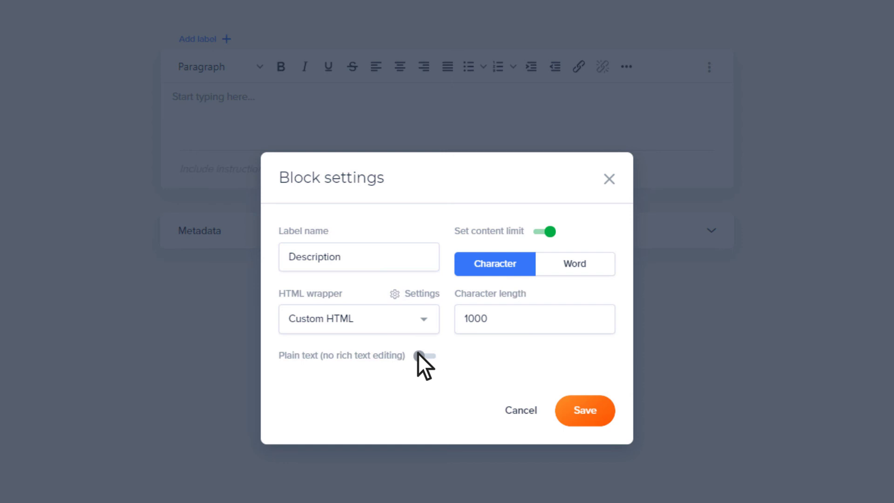
pyautogui.click(425, 356)
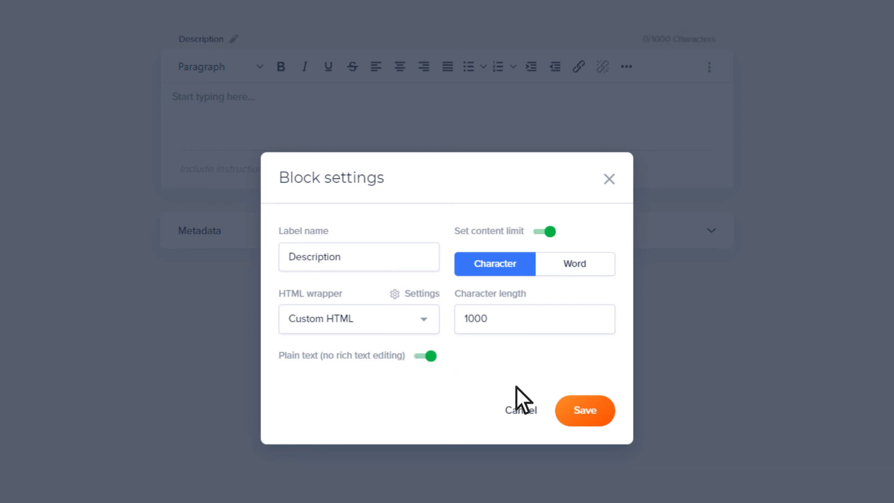
pyautogui.click(584, 410)
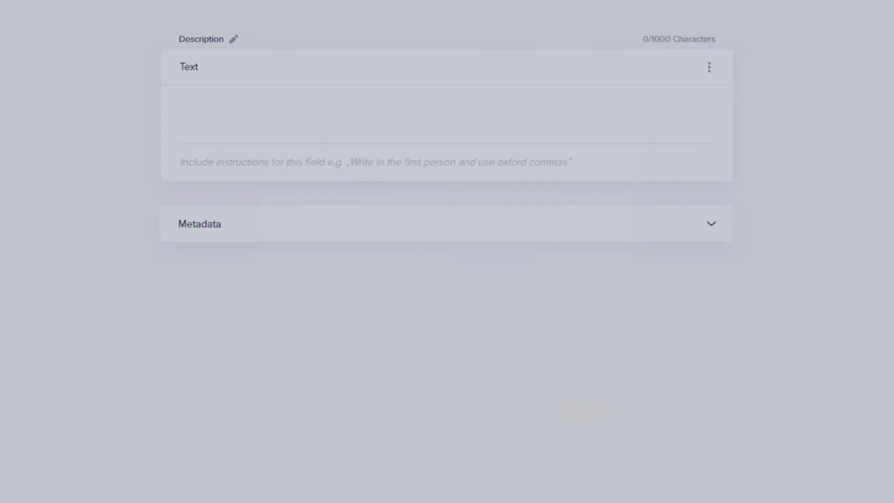